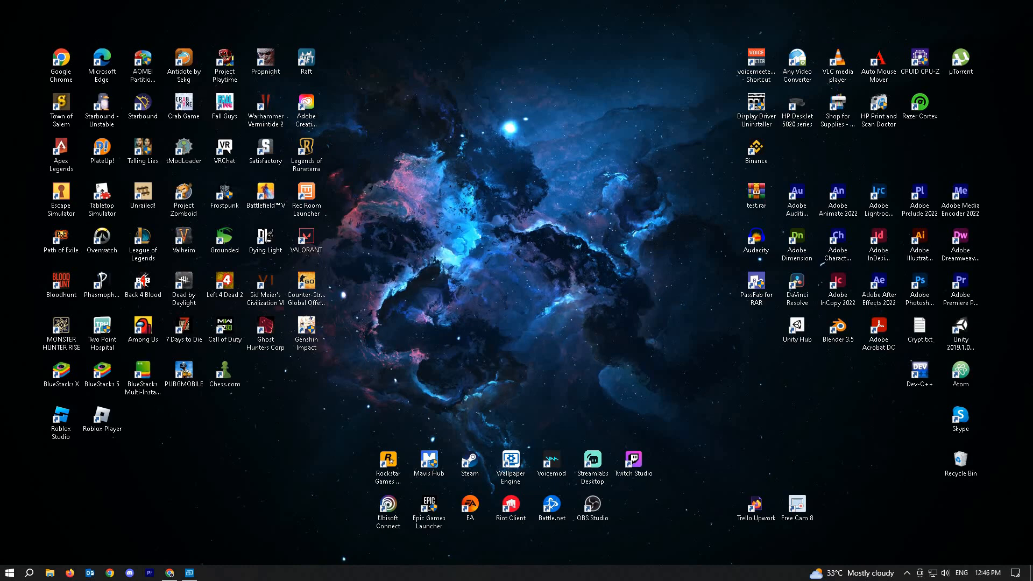
# Search the taskbar for 'device' and launch Device Manager from the Best match result.
pyautogui.write('excel 2016')
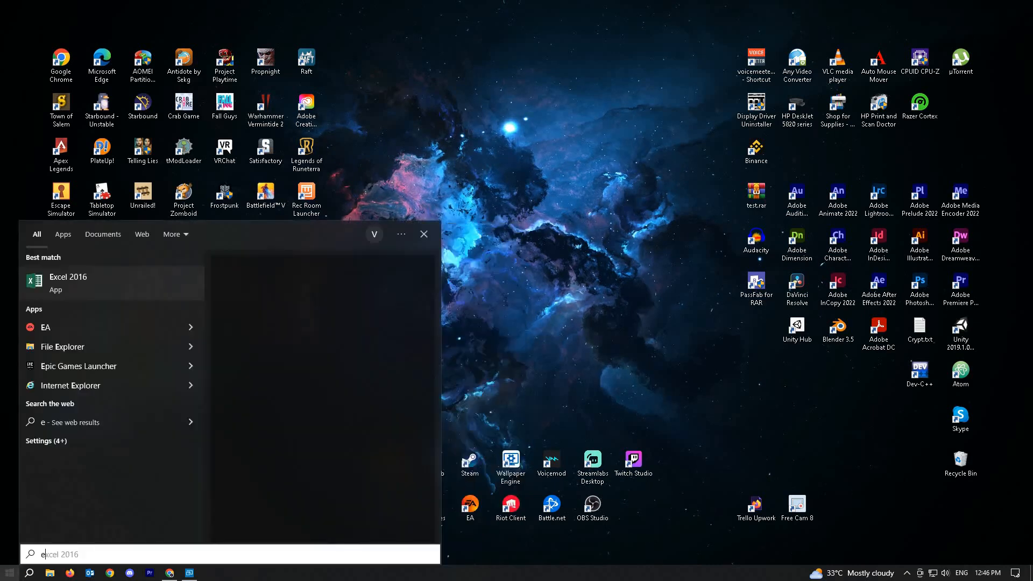
pyautogui.write('evice')
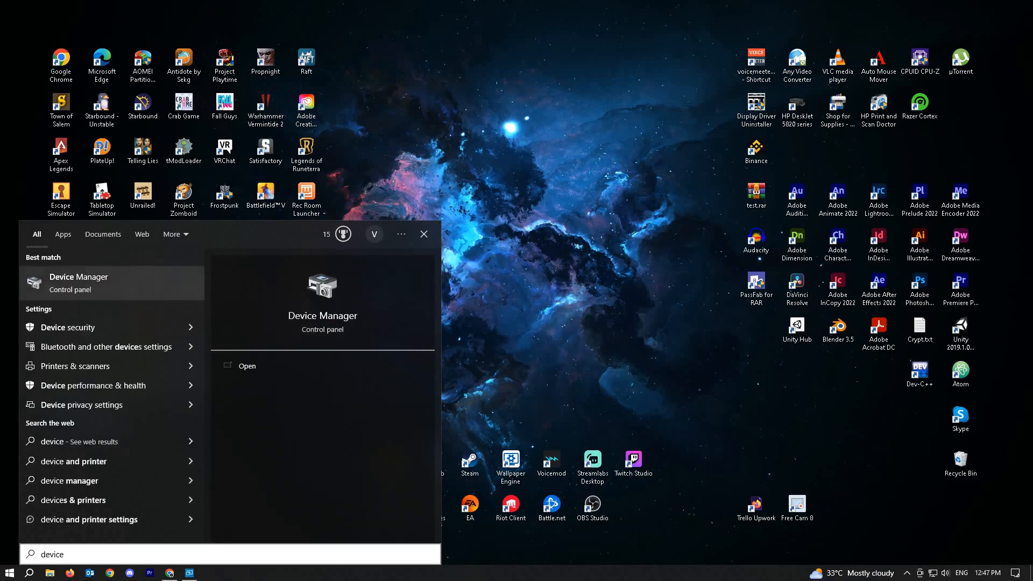
pyautogui.click(246, 365)
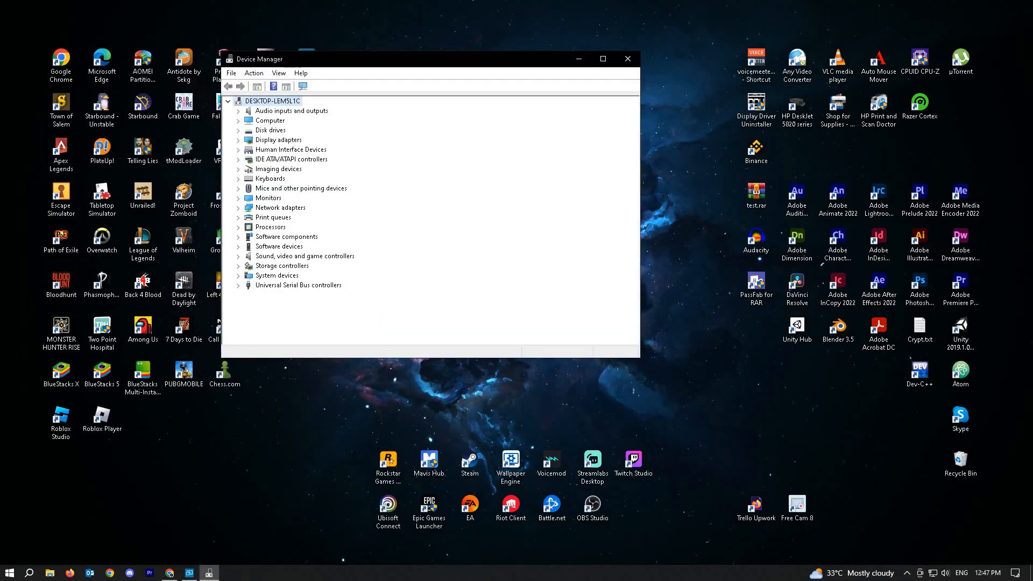
# Start Update driver for the AMD Radeon RX 5700 XT, cancel the wizard, and close Device Manager.
pyautogui.rightClick(299, 149)
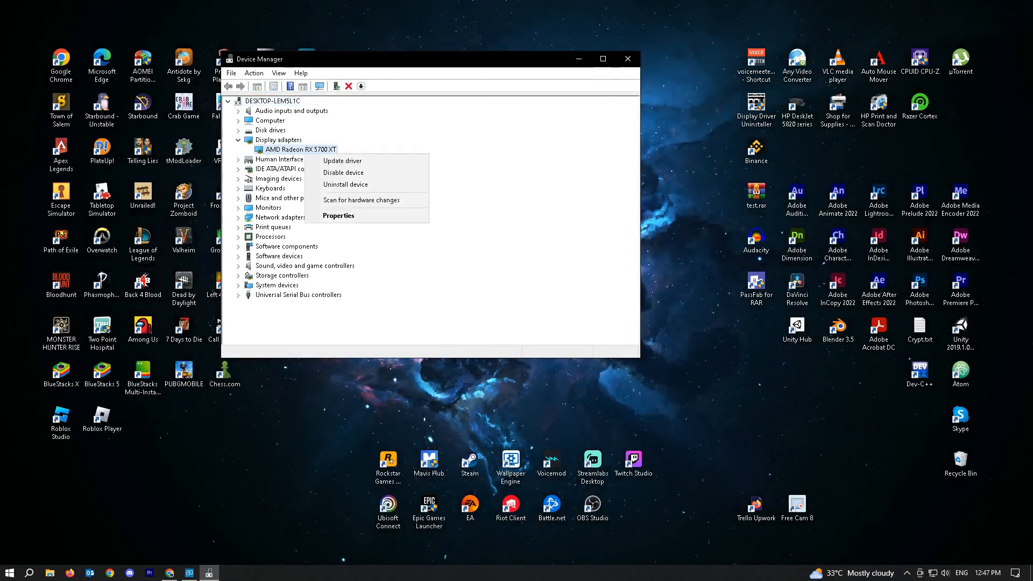
pyautogui.moveTo(374, 160)
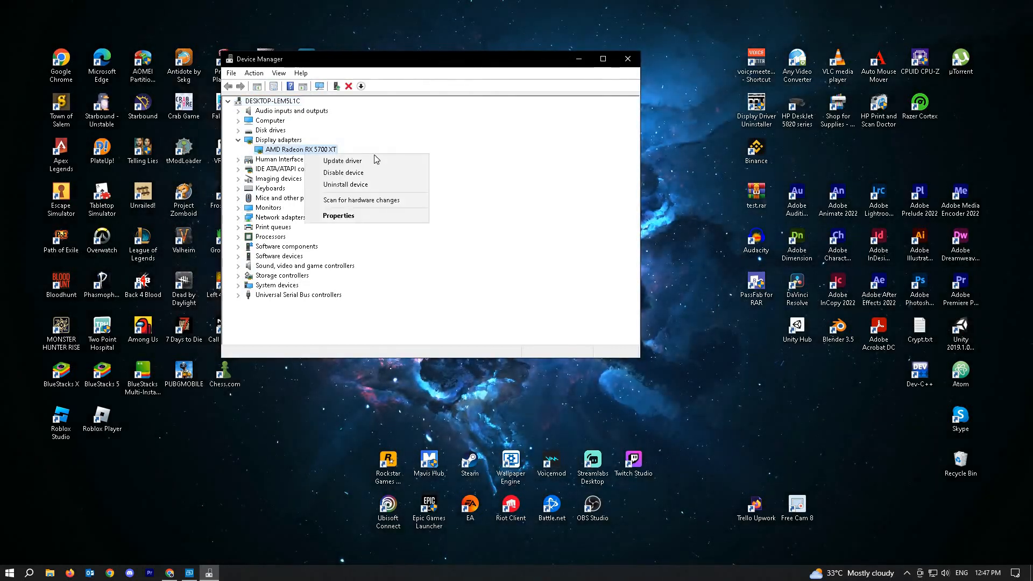
pyautogui.moveTo(342, 161)
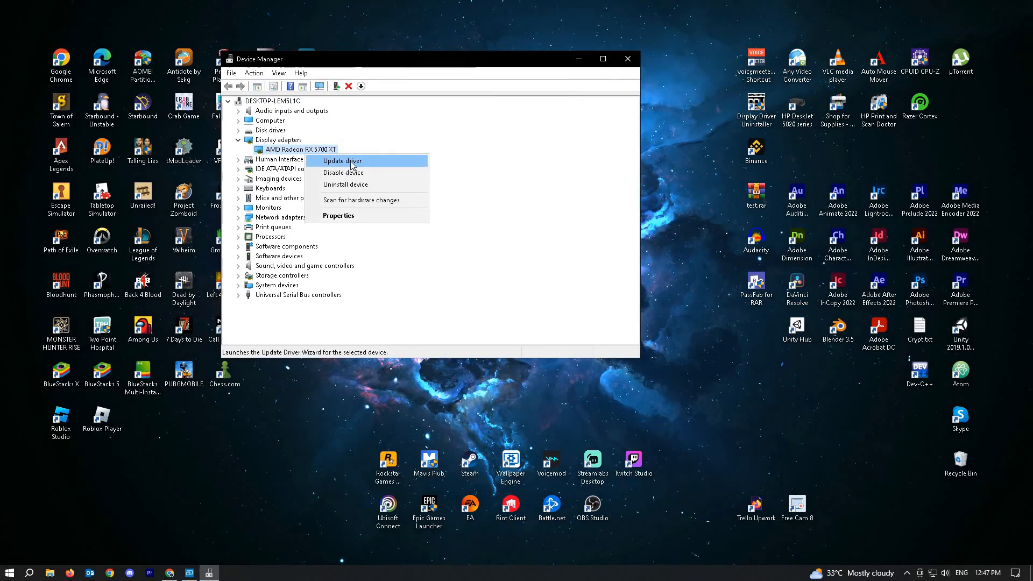
pyautogui.click(342, 161)
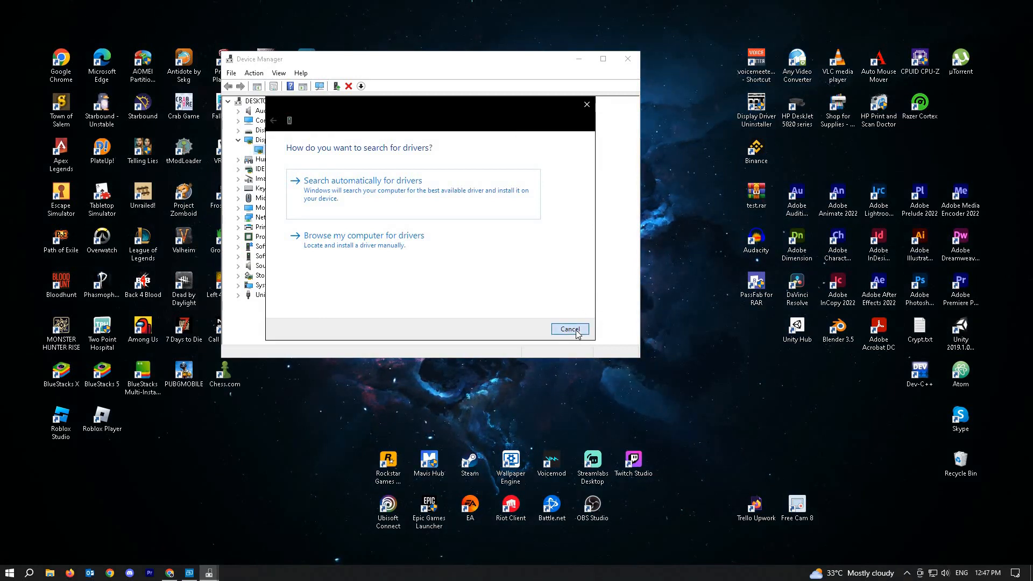
pyautogui.click(568, 329)
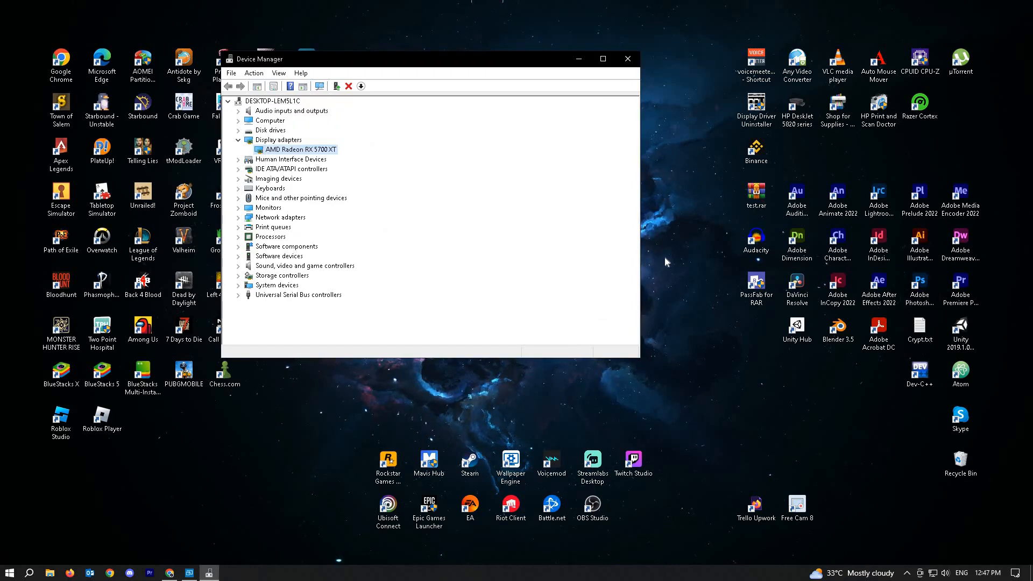
pyautogui.click(626, 59)
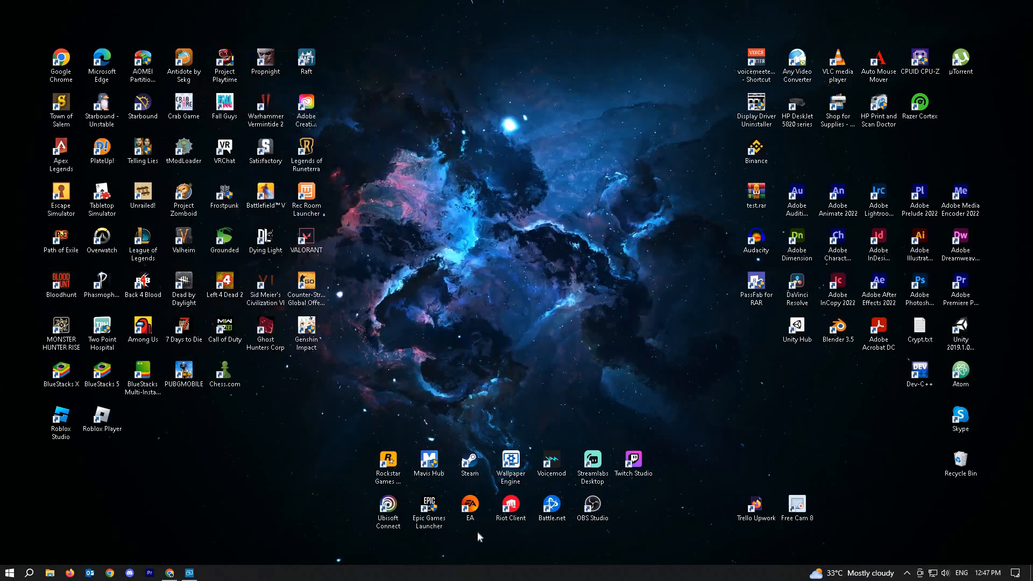
# Search 'command' and launch Command Prompt with Run as administrator.
pyautogui.click(8, 571)
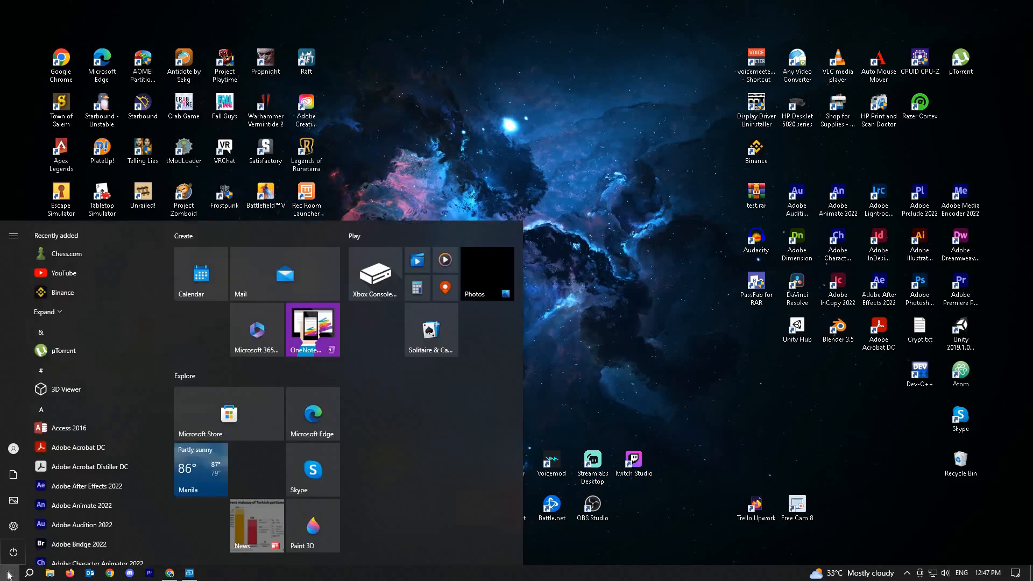
pyautogui.write('command')
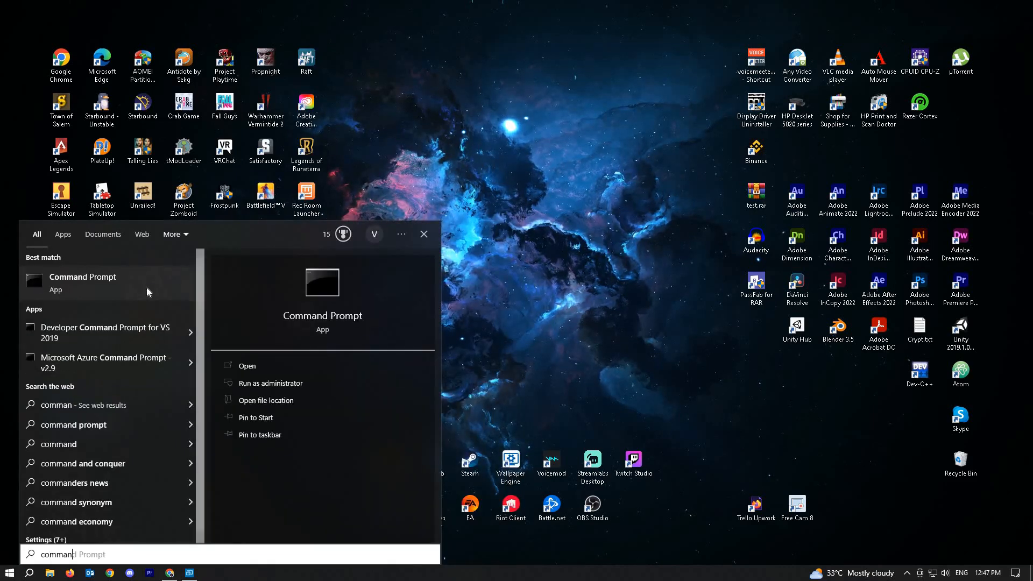
pyautogui.rightClick(83, 276)
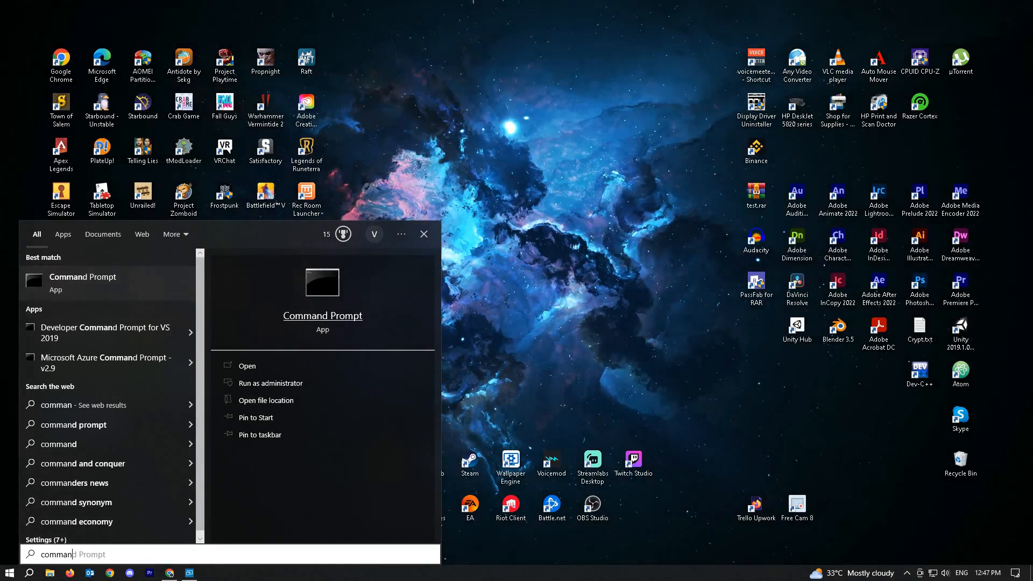
pyautogui.click(272, 382)
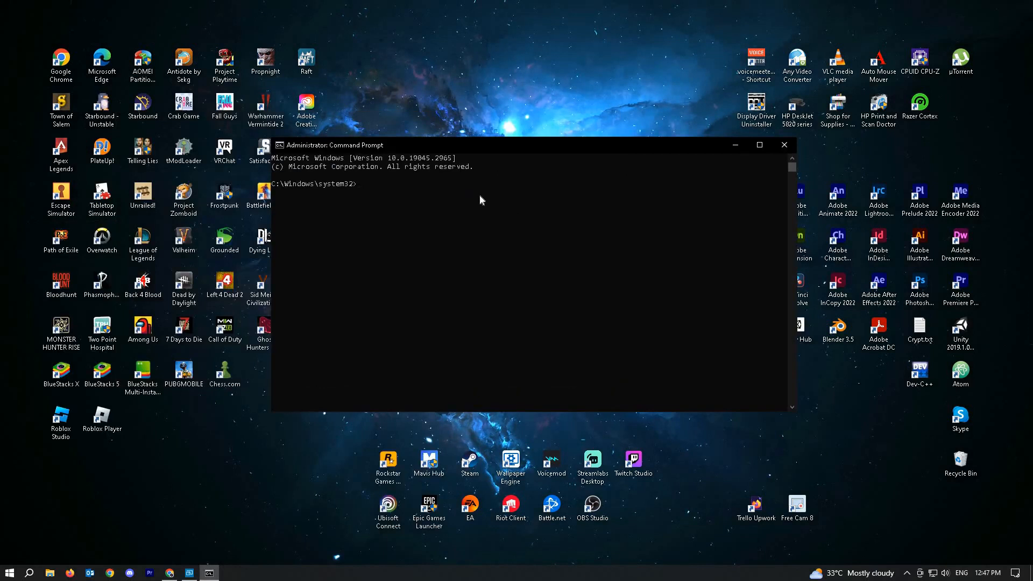
# Run 'sfc /scannow' in the elevated Command Prompt to begin the system file check.
pyautogui.write('sfc')
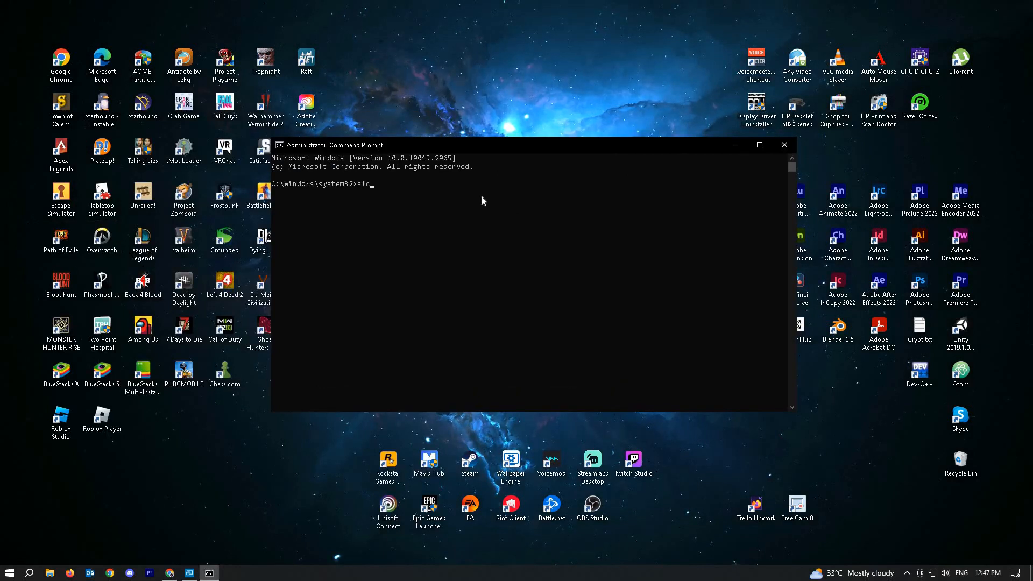
pyautogui.write('/scanno')
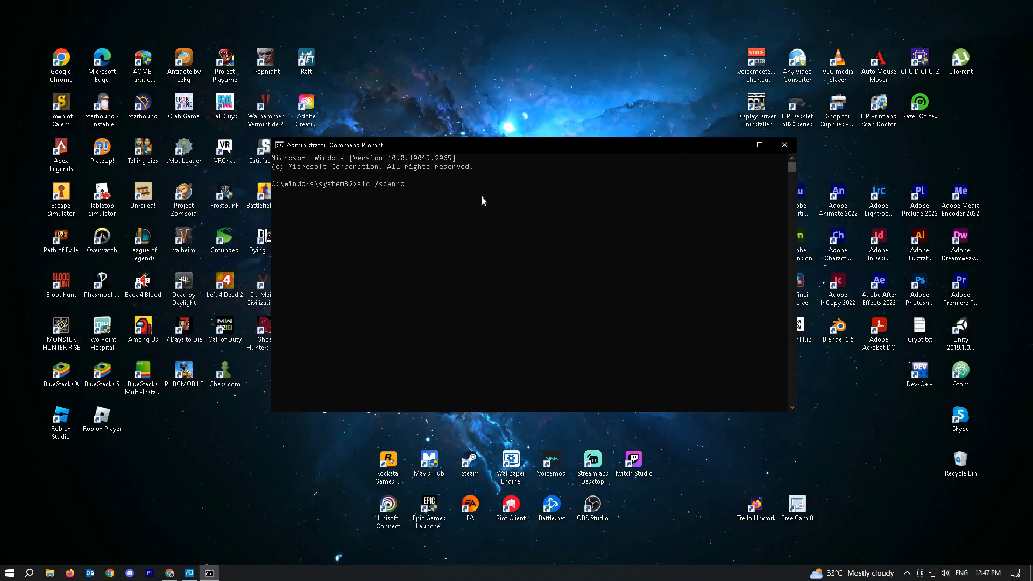
pyautogui.press('enter')
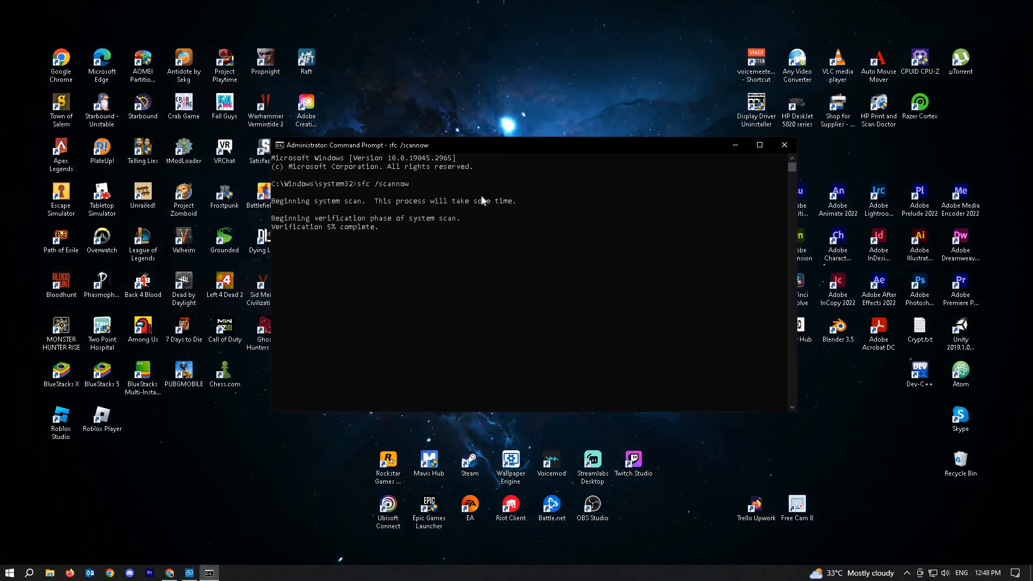
pyautogui.moveTo(729, 132)
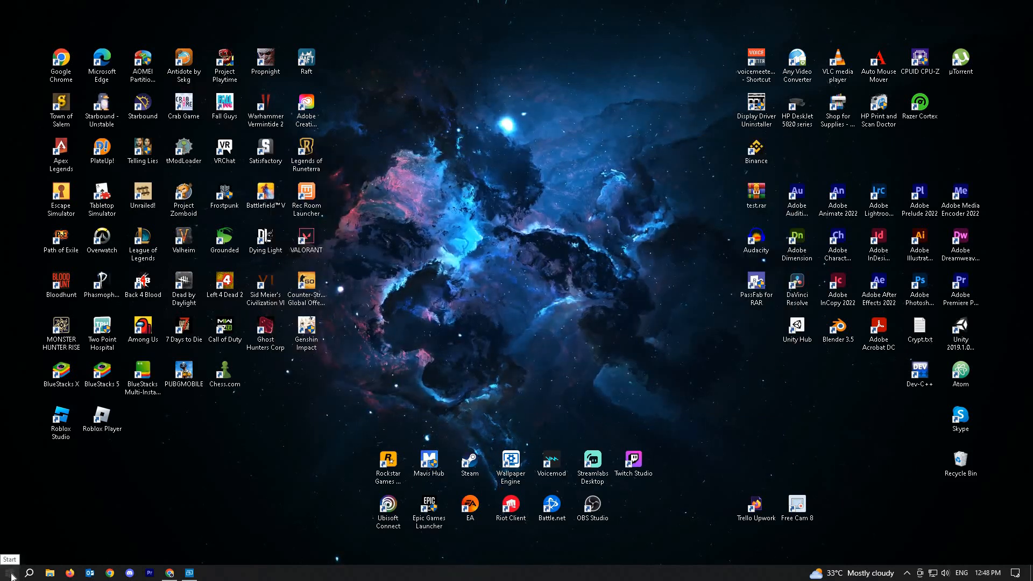
# Search 'windows update settings', open it, and start Check for updates.
pyautogui.click(7, 572)
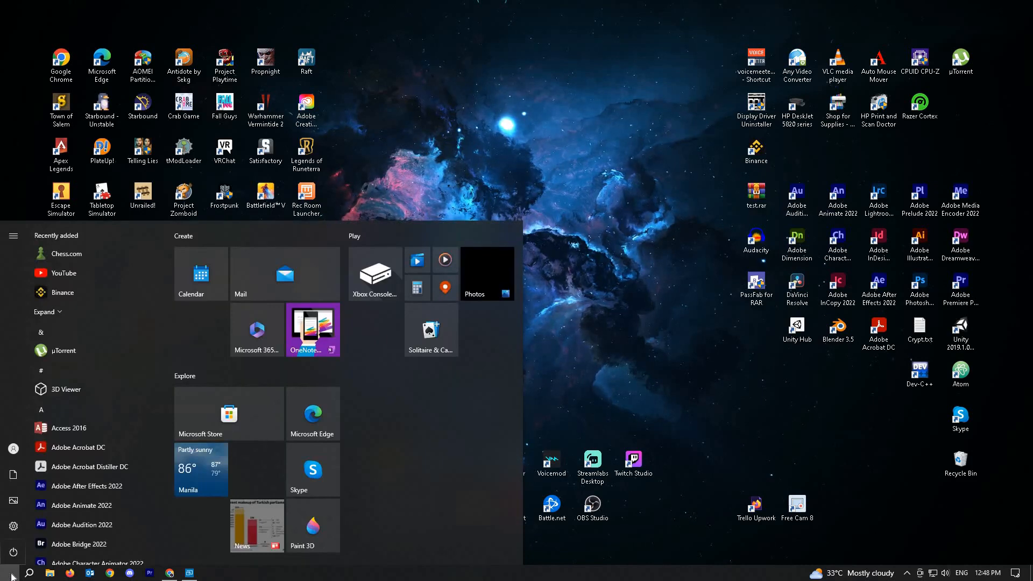
pyautogui.write('windows update settings')
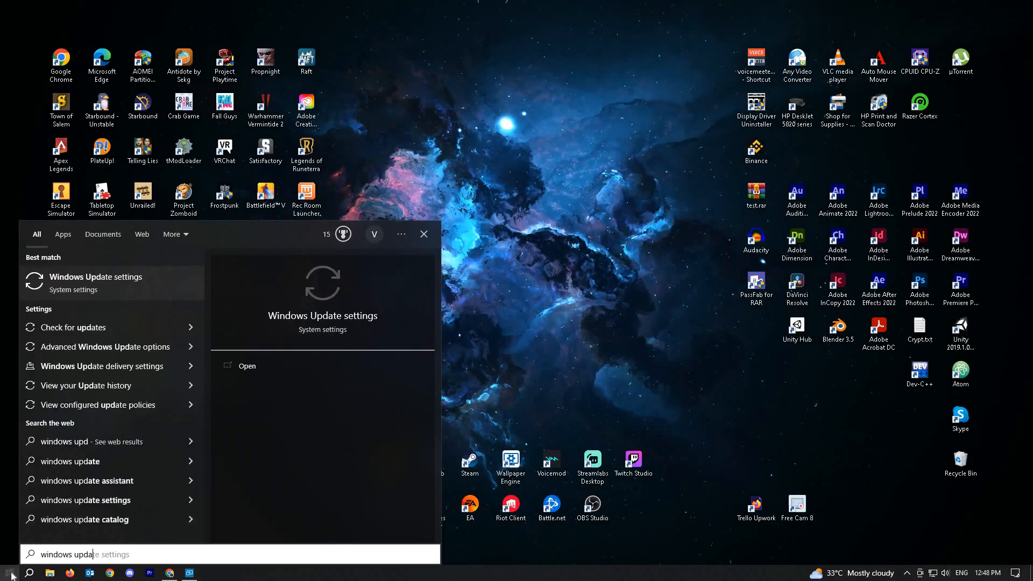
pyautogui.click(247, 366)
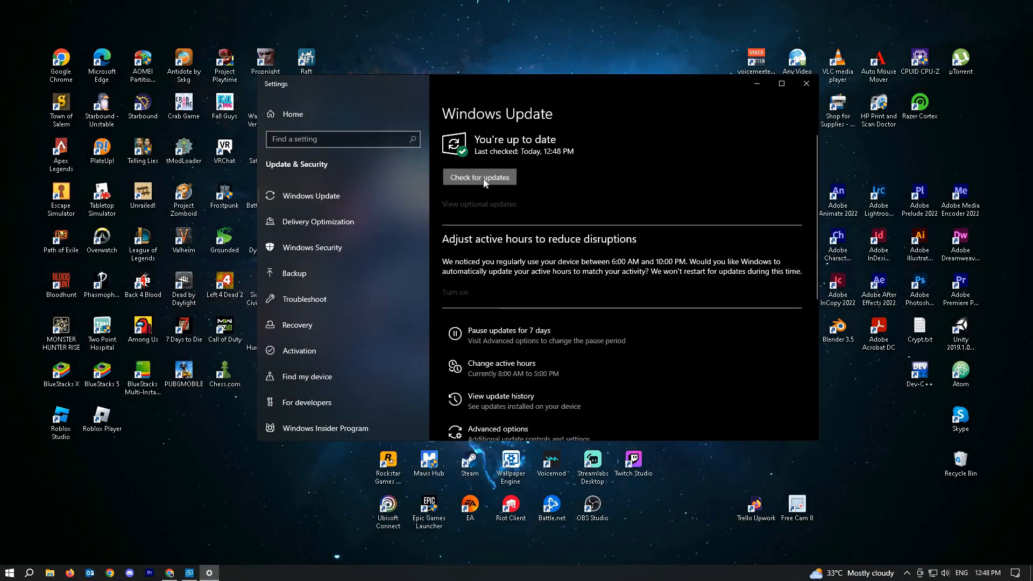
pyautogui.click(478, 177)
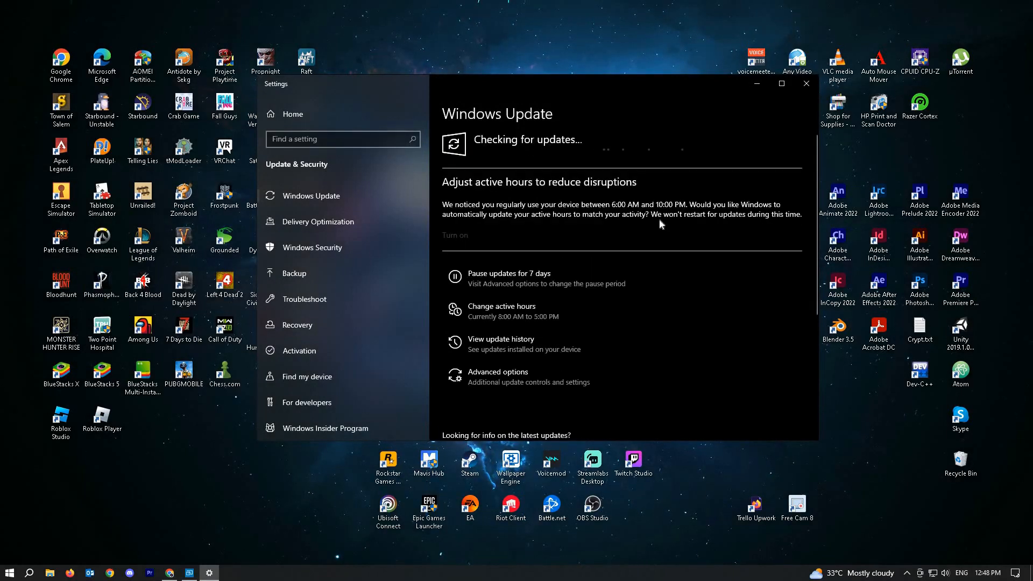